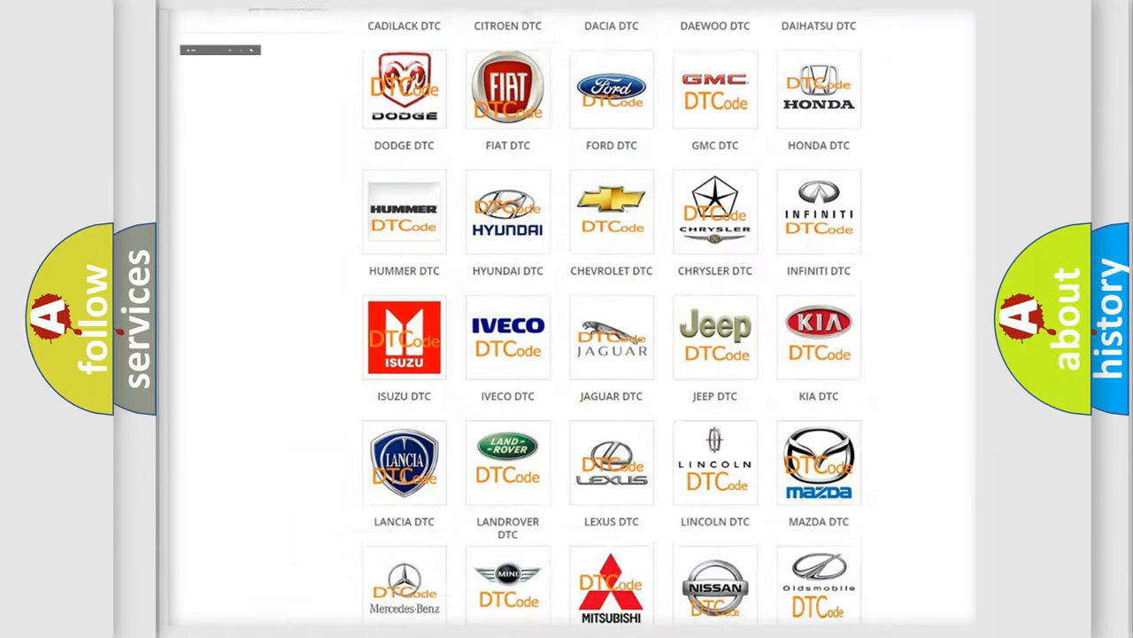
# Step: Choose the SATURN DTC logo from the brand grid and browse the Saturn trouble-code table
pyautogui.scroll(3)
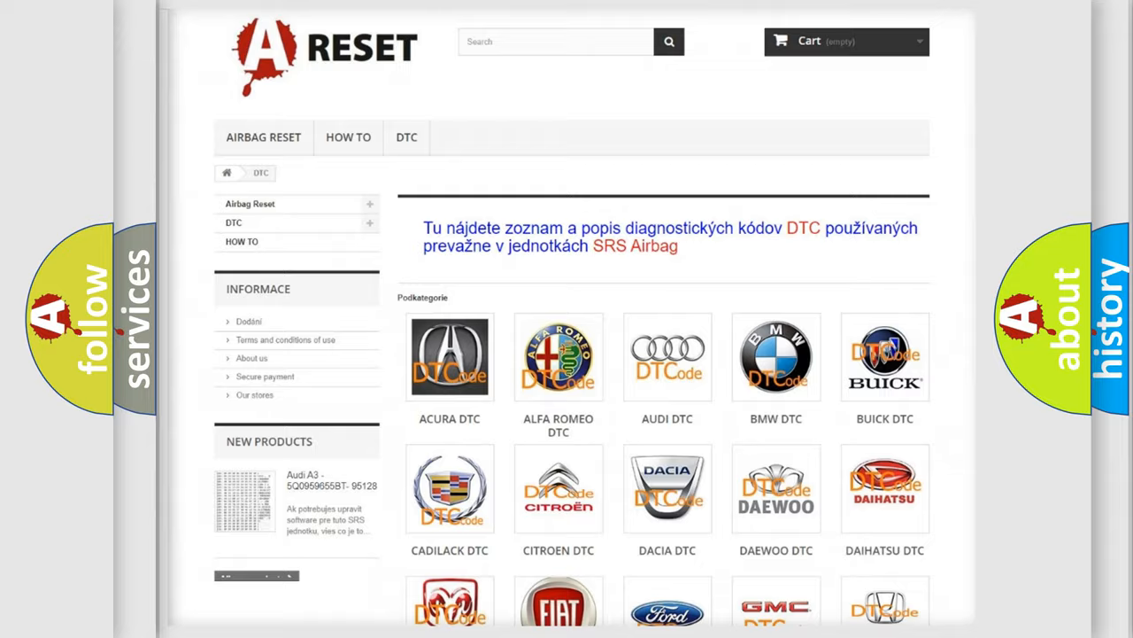
pyautogui.scroll(-3)
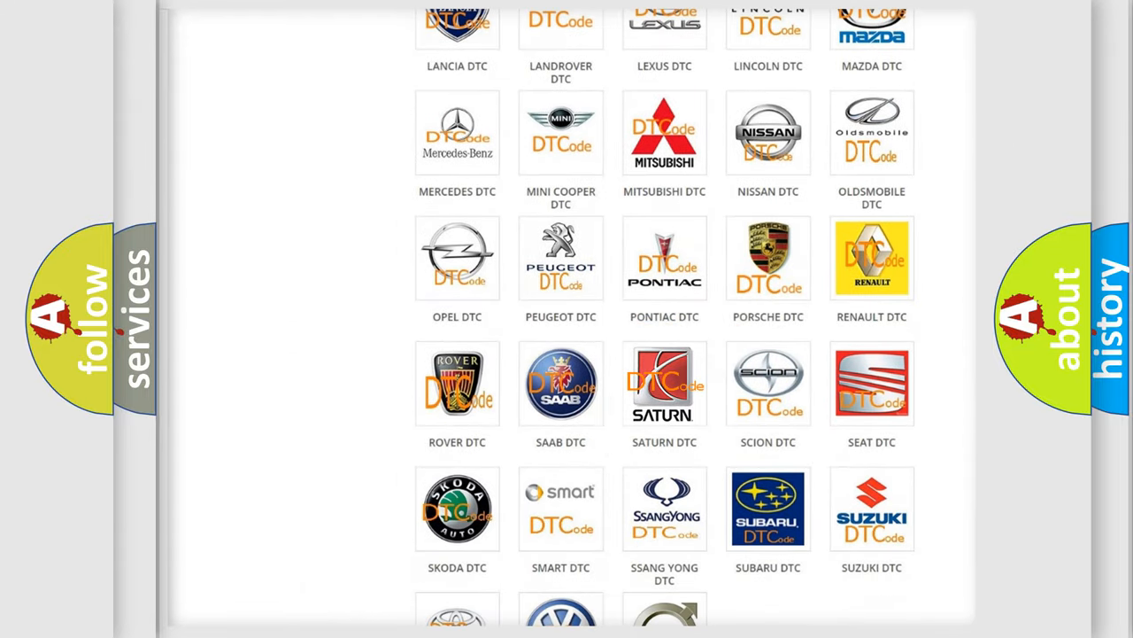
pyautogui.click(664, 382)
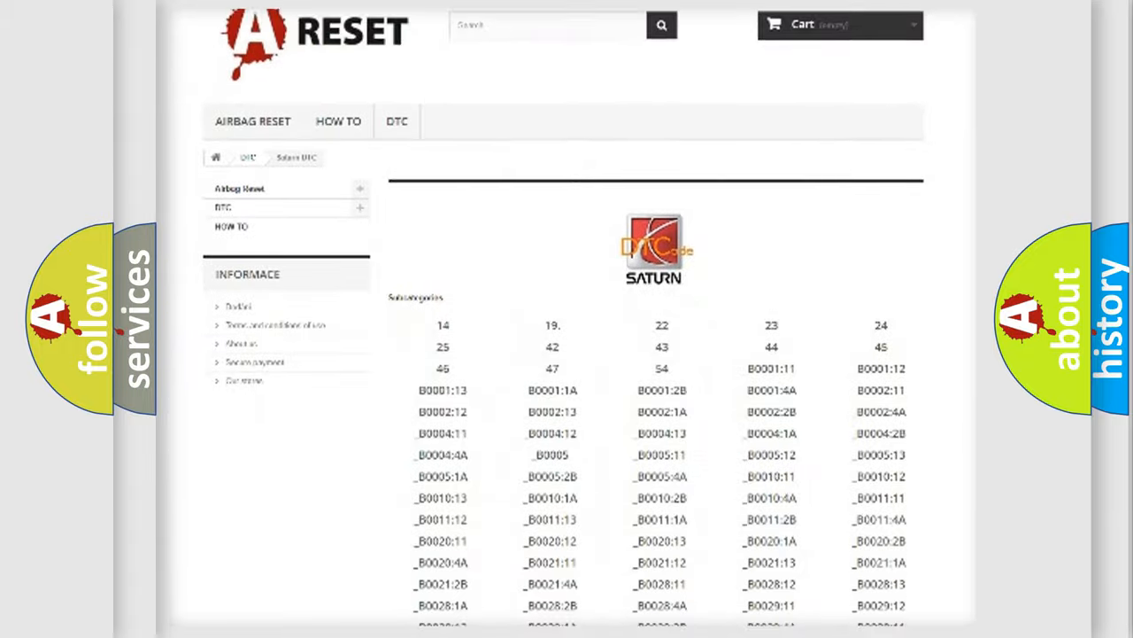
pyautogui.scroll(-3)
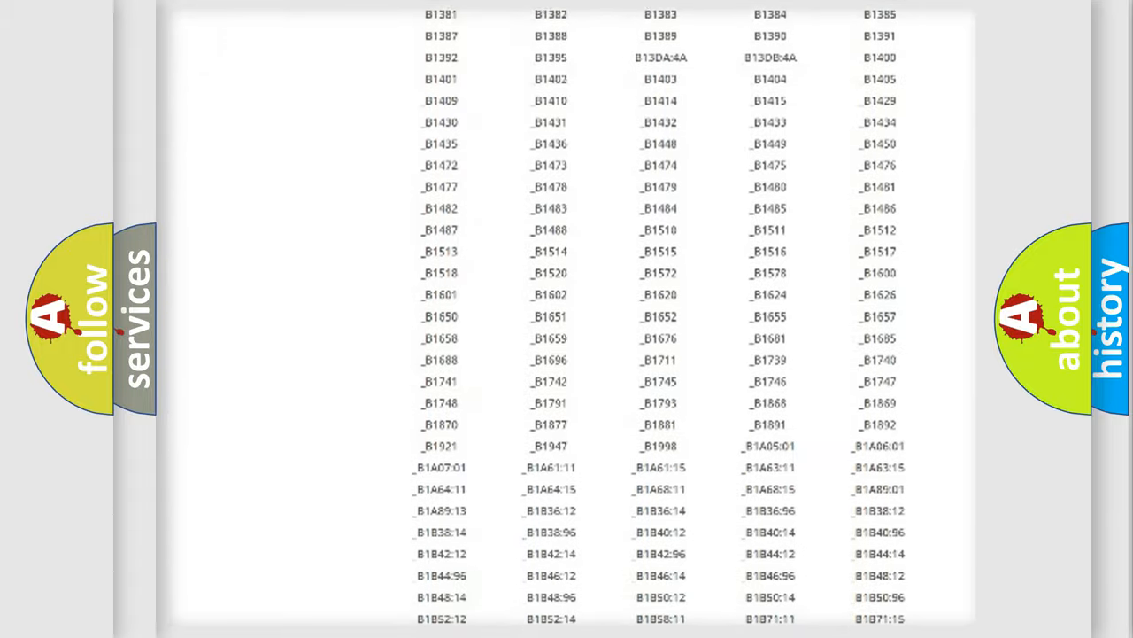
pyautogui.scroll(3)
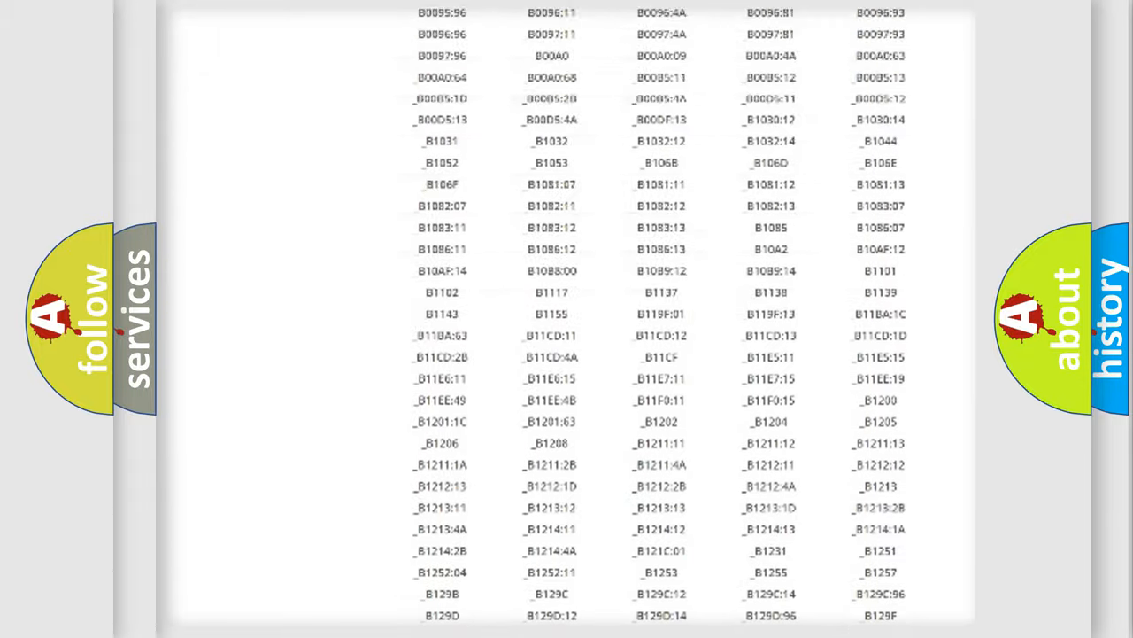